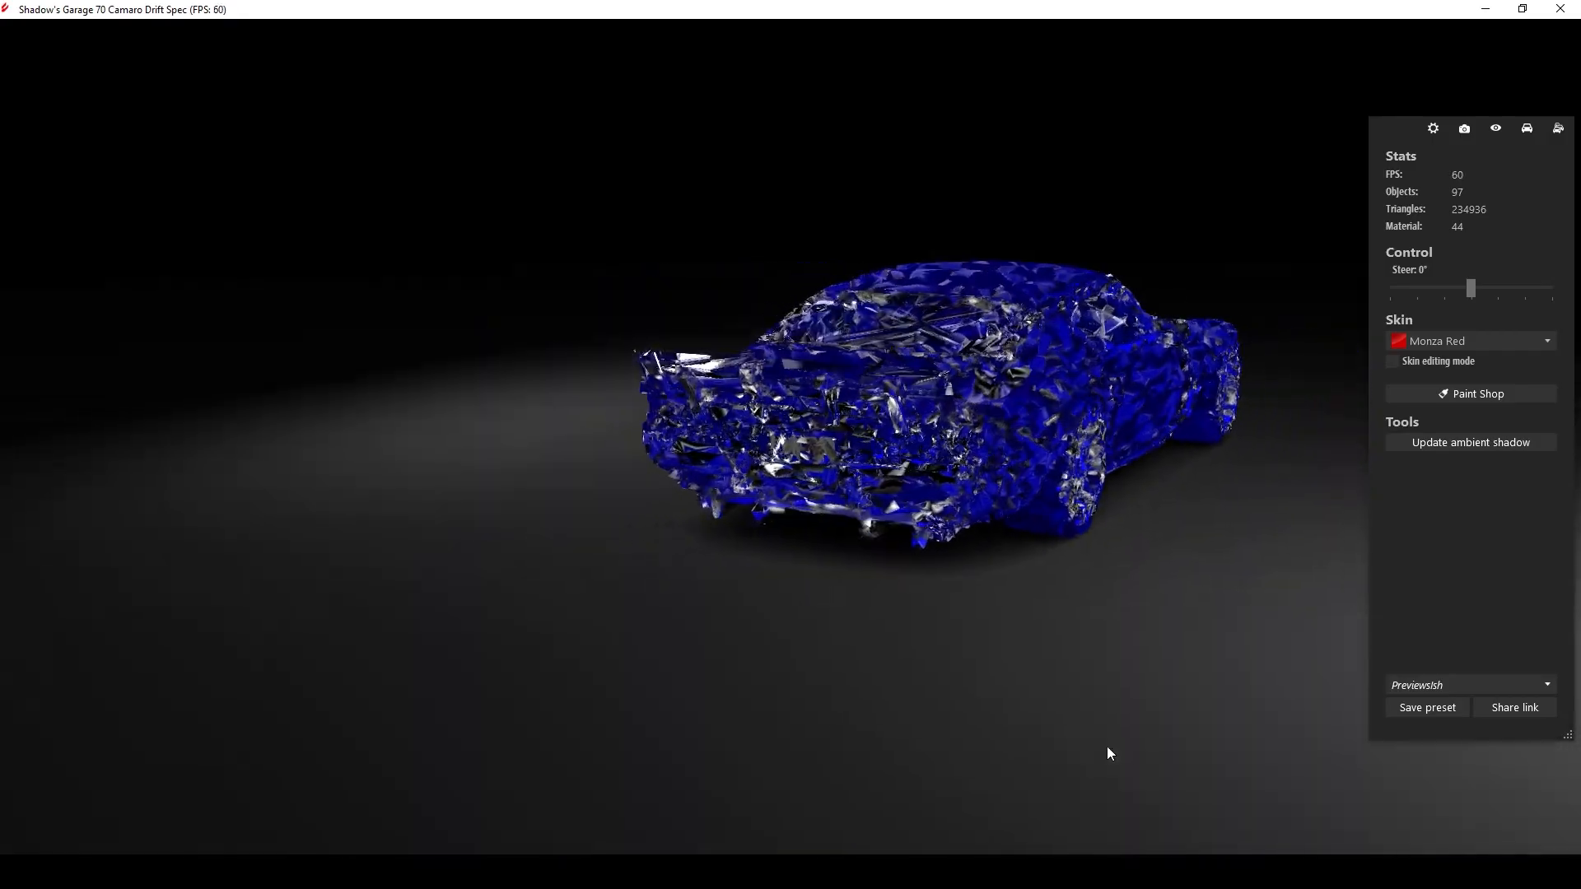
# Step: Orbit the distorted blue Camaro to inspect its rear and front sides
pyautogui.moveTo(1108, 753); pyautogui.dragTo(665, 747)
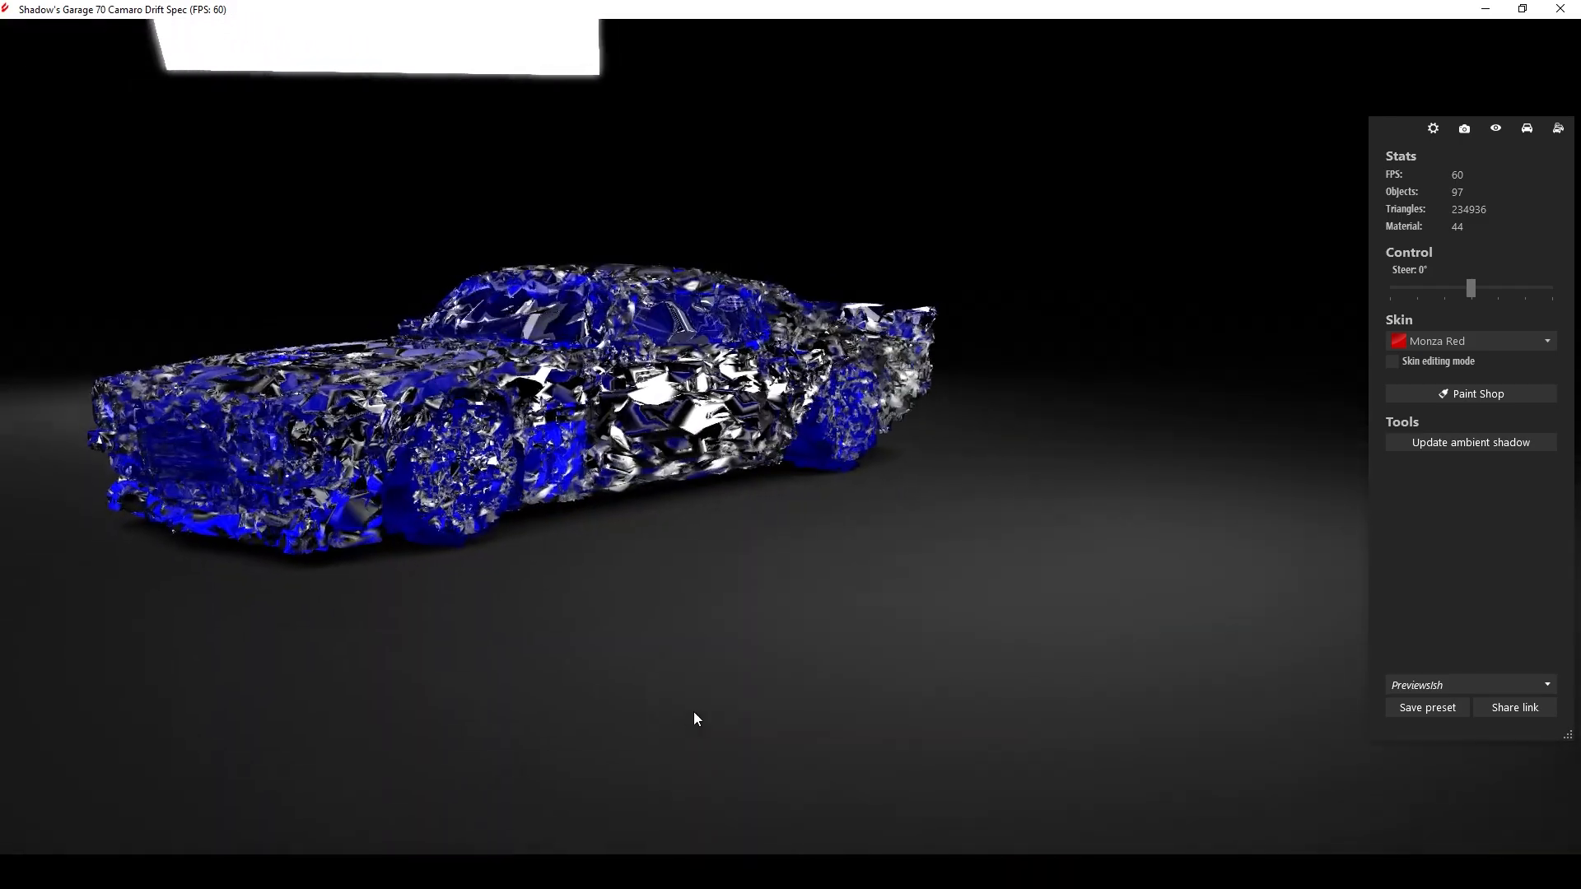
pyautogui.moveTo(694, 718); pyautogui.dragTo(117, 700)
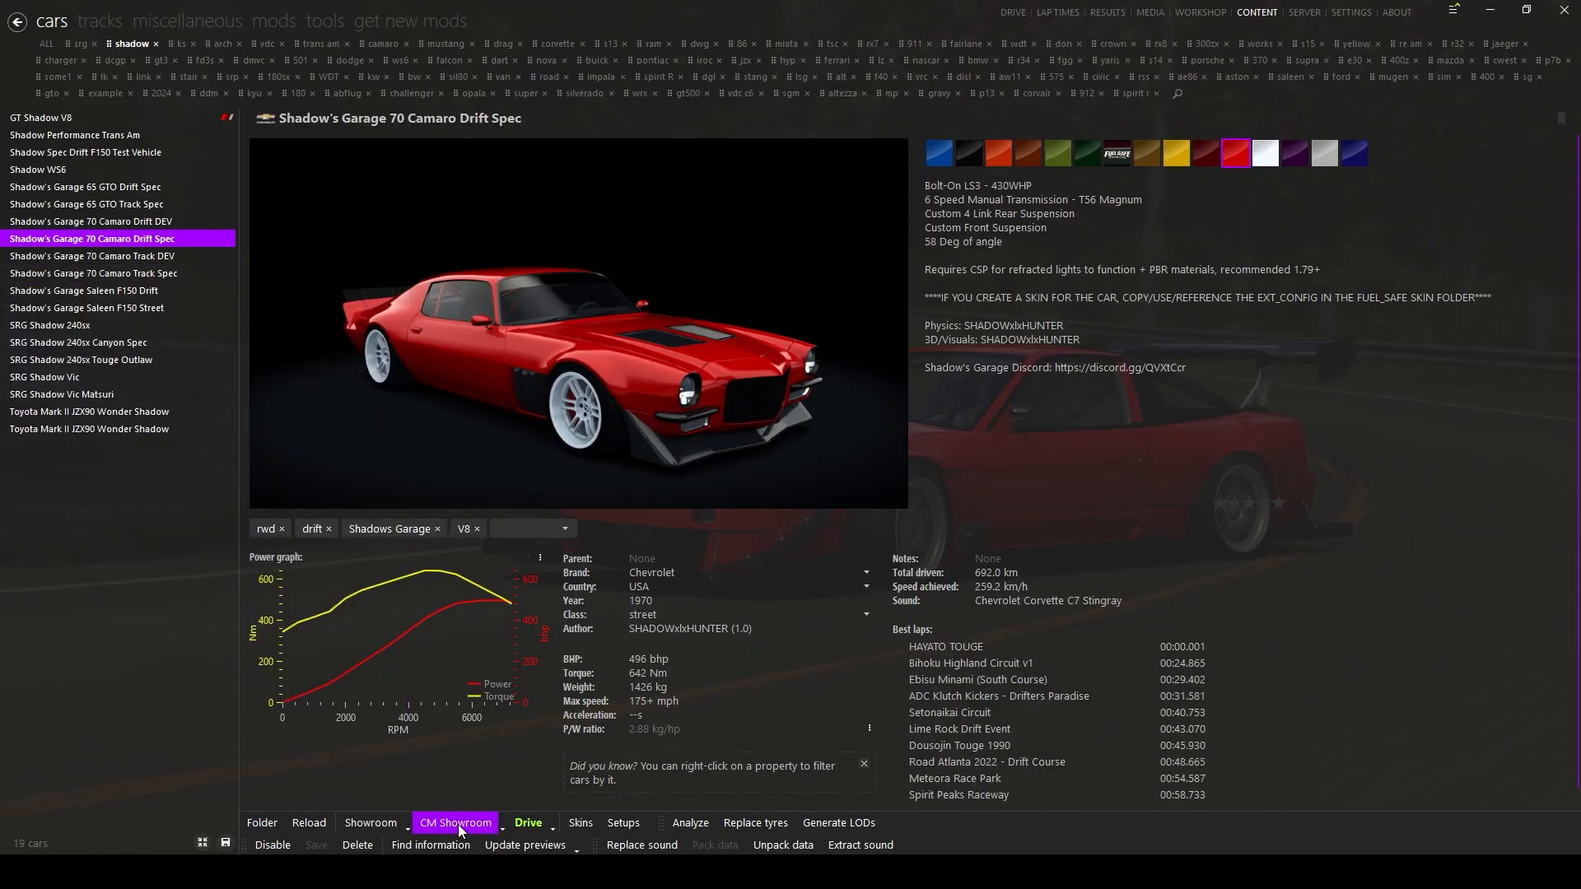
# Step: Go from the Camaro's page to Settings, landing on Assetto Corsa's video options
pyautogui.click(454, 824)
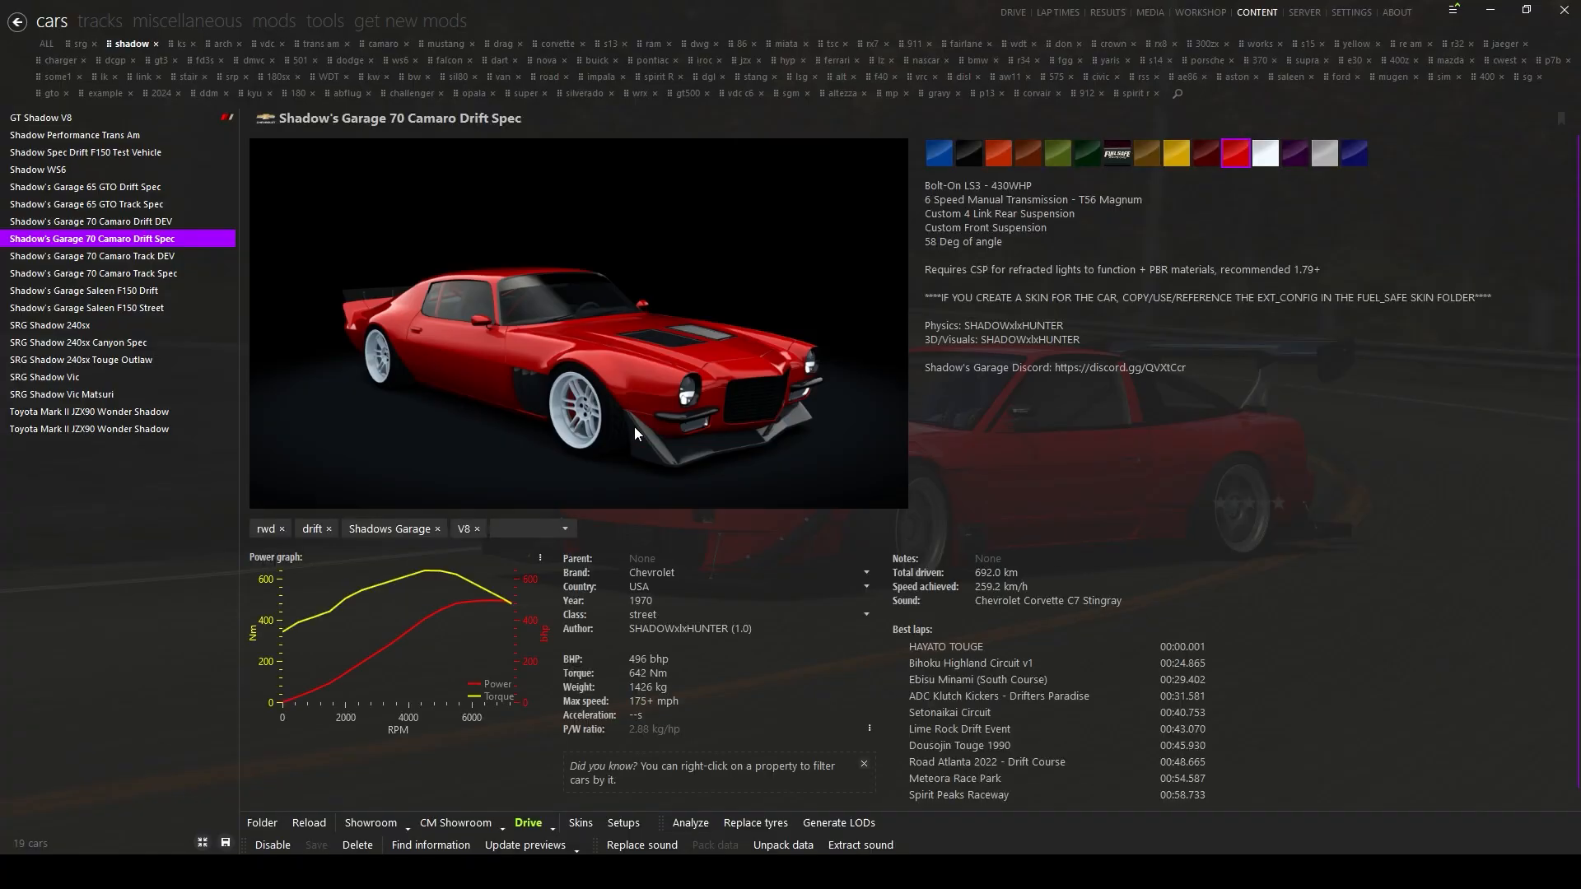
pyautogui.click(1351, 11)
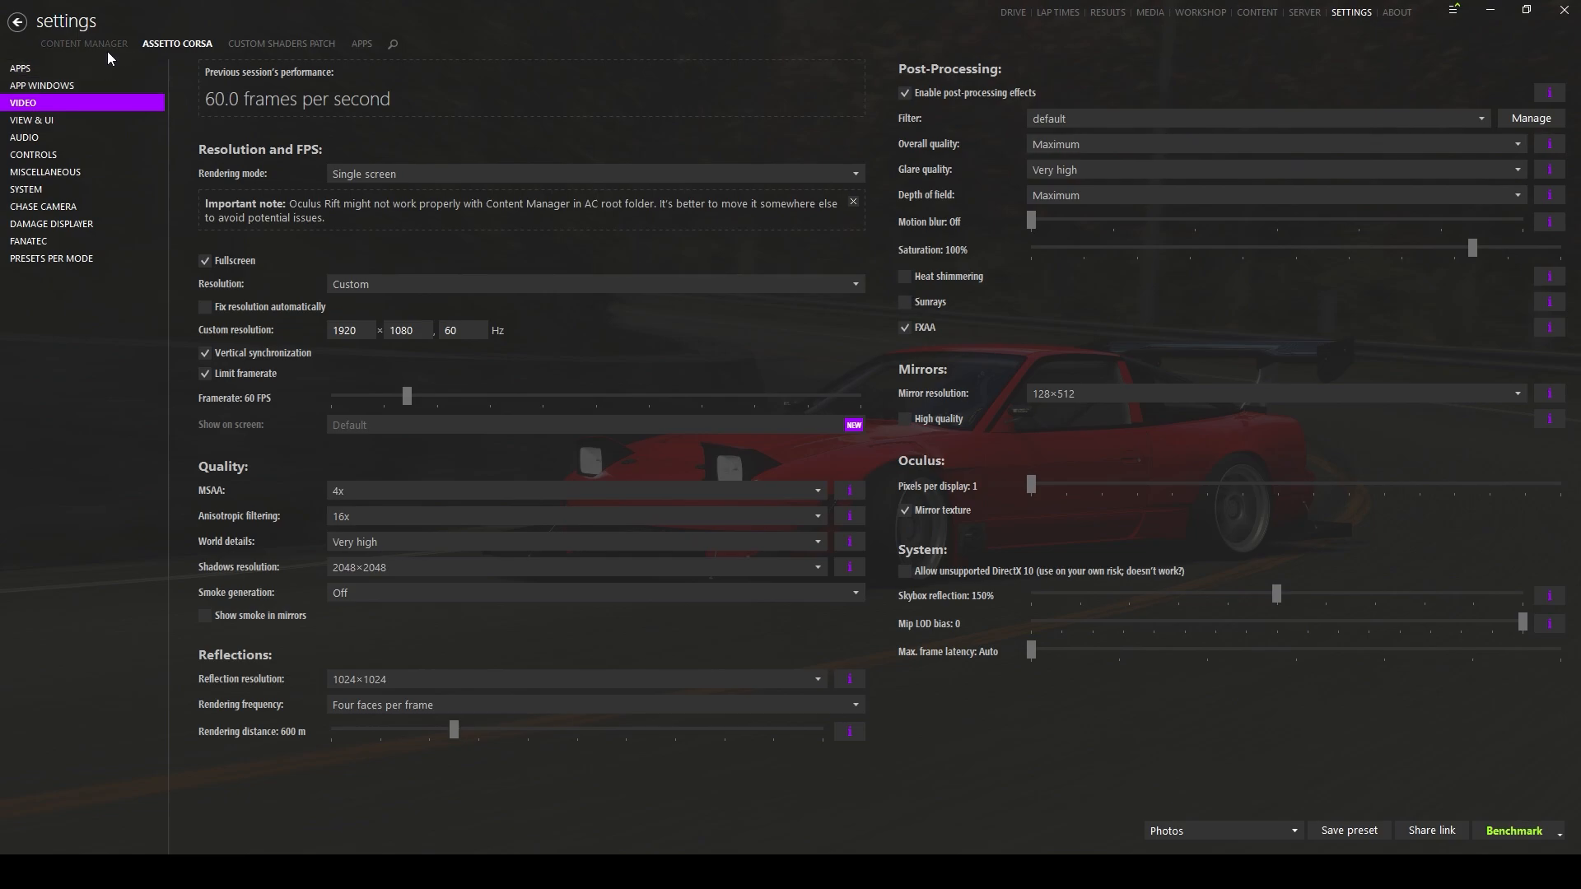
# Step: Switch to Content Manager's own settings and show the General page
pyautogui.click(82, 43)
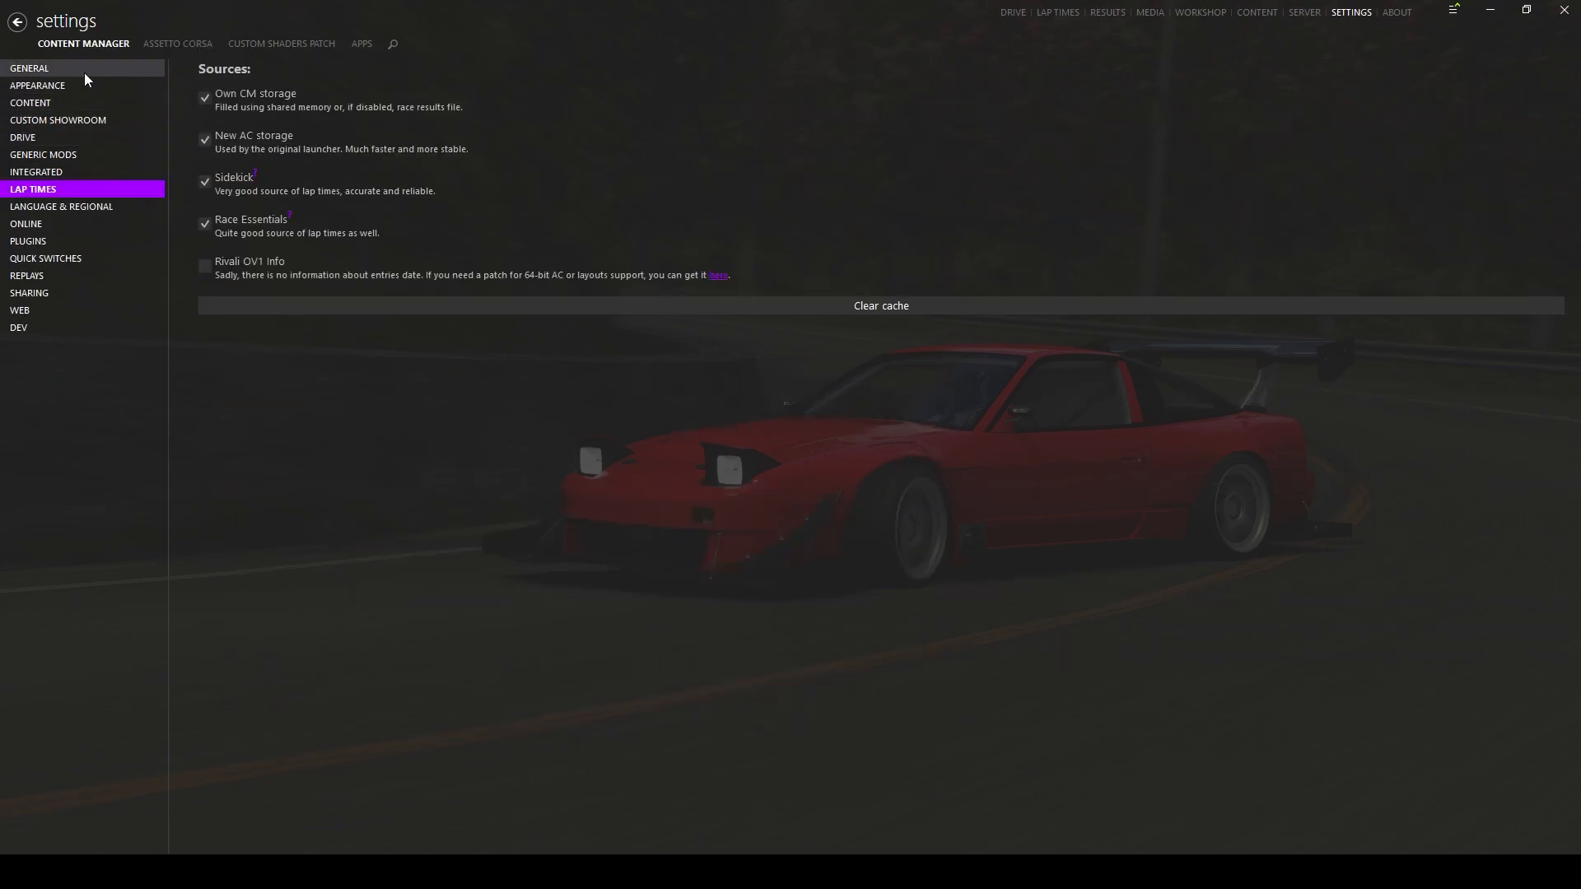
pyautogui.click(30, 67)
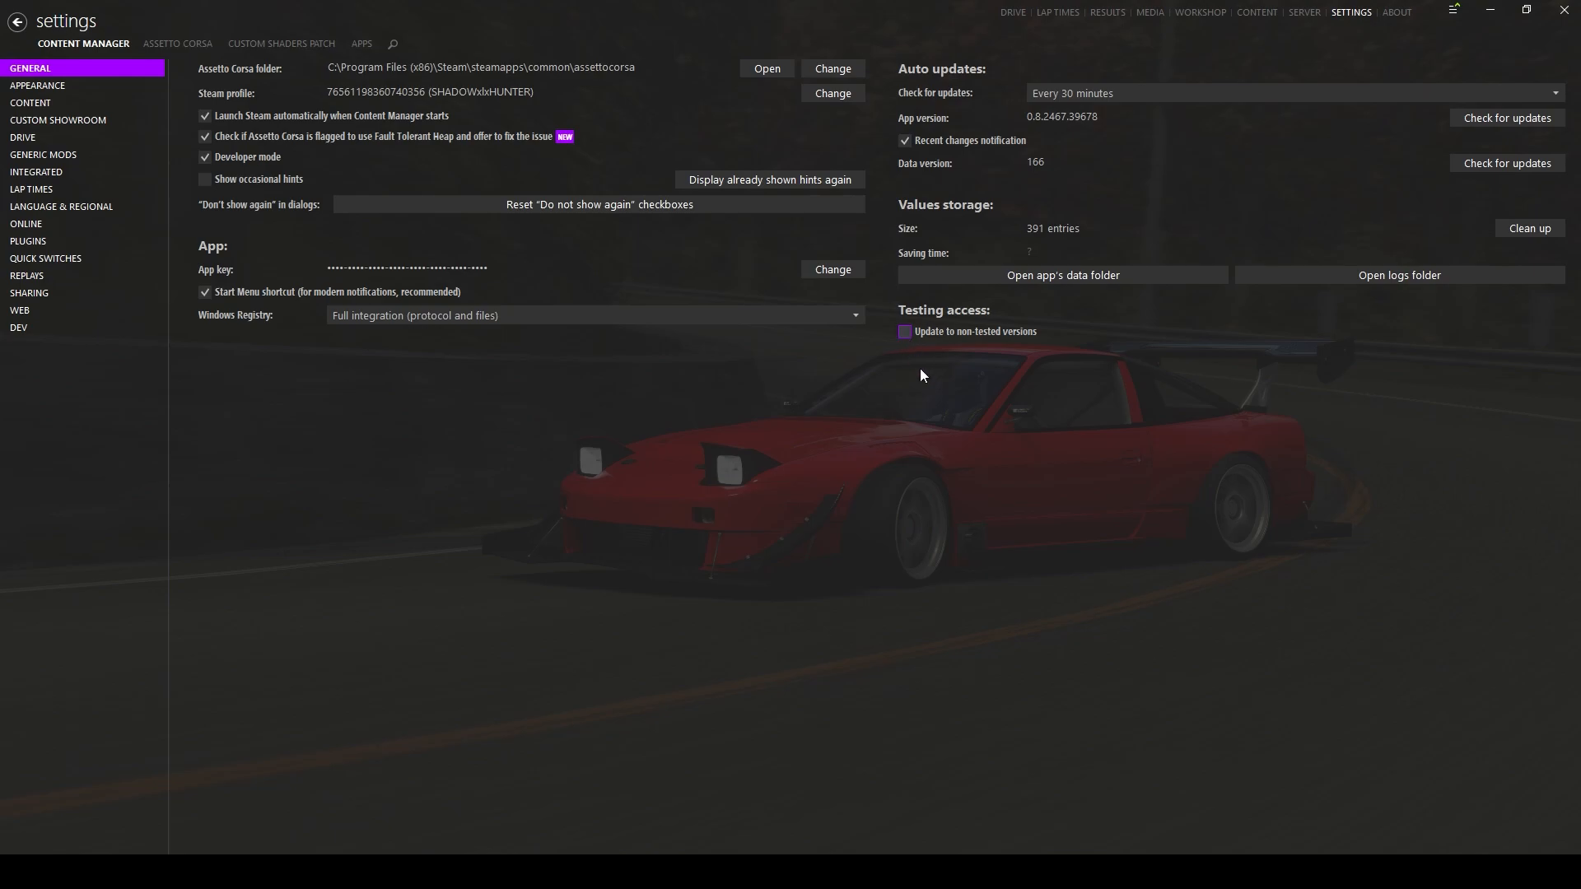
pyautogui.moveTo(955, 375)
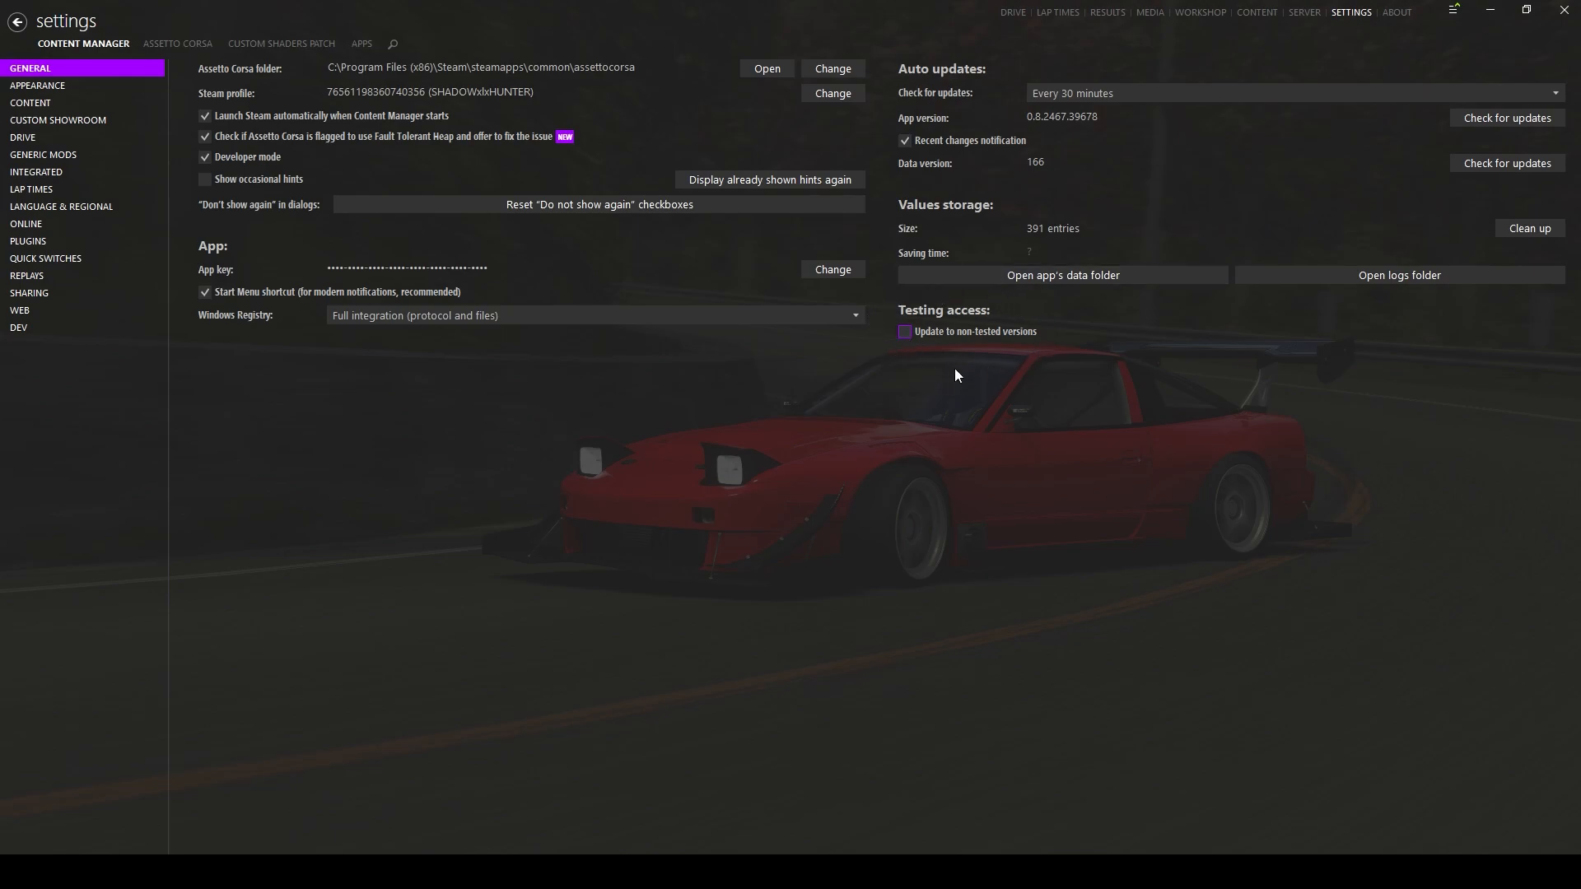
# Step: Enable 'Update to non-tested versions' under Testing access
pyautogui.click(904, 331)
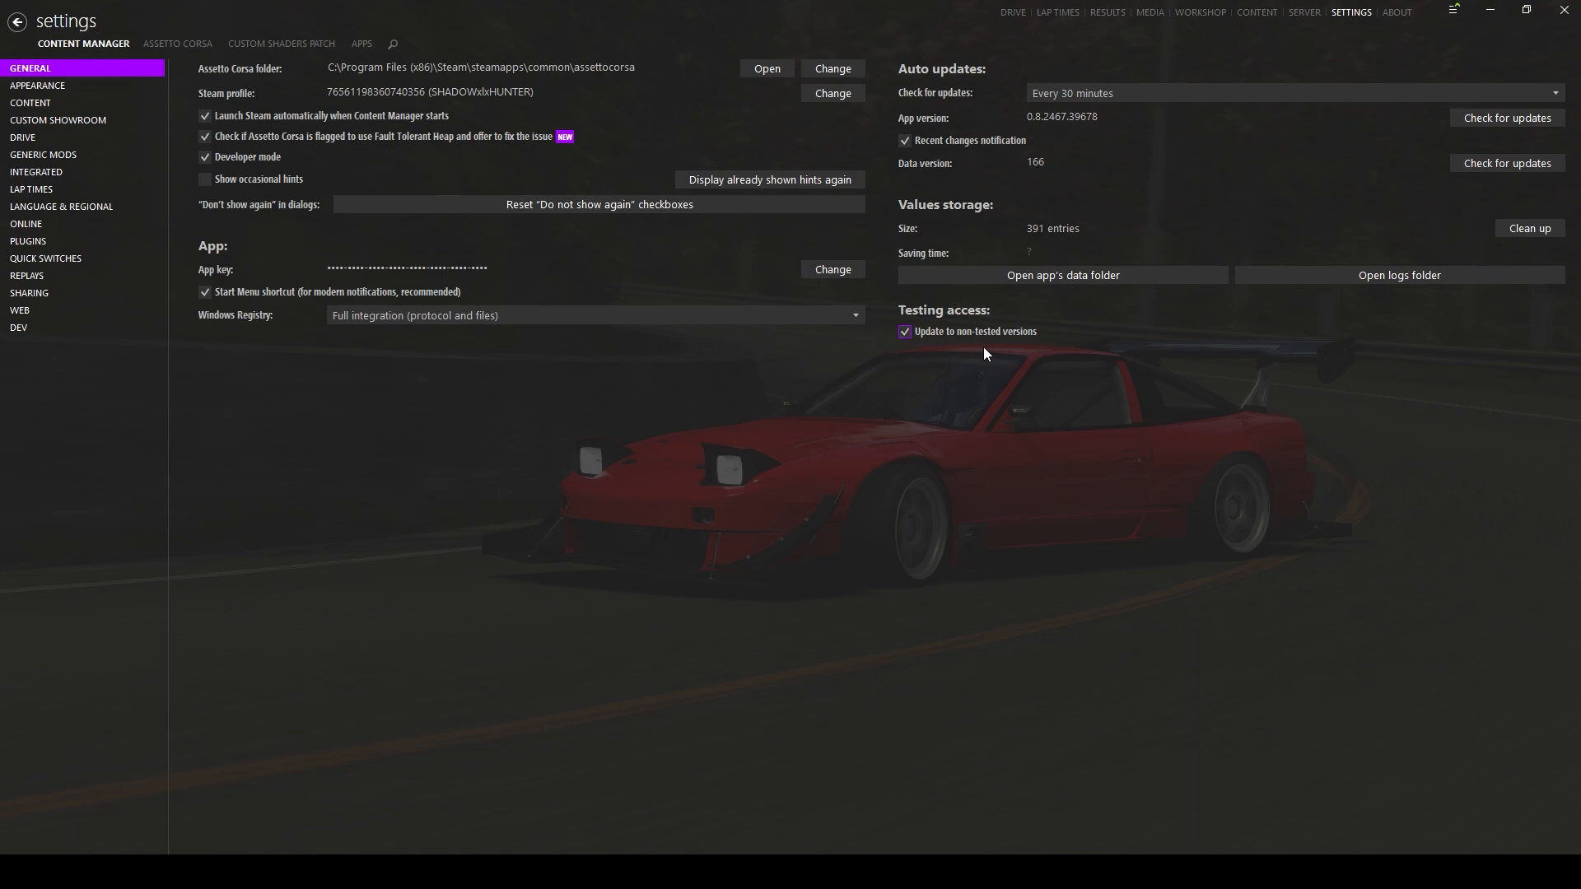
pyautogui.moveTo(949, 361)
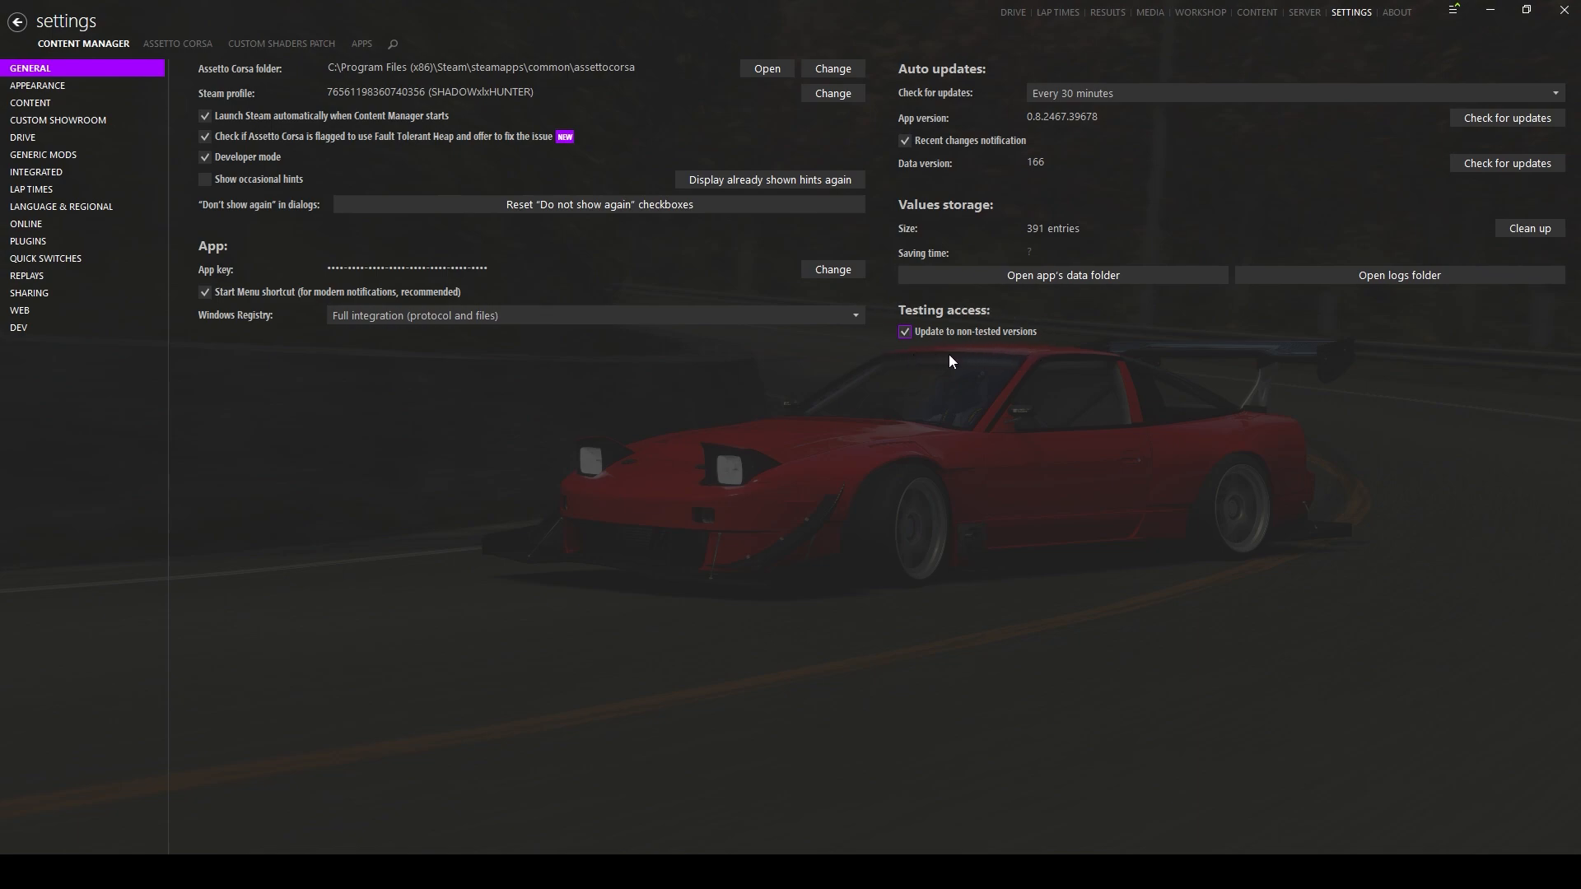
pyautogui.moveTo(889, 349)
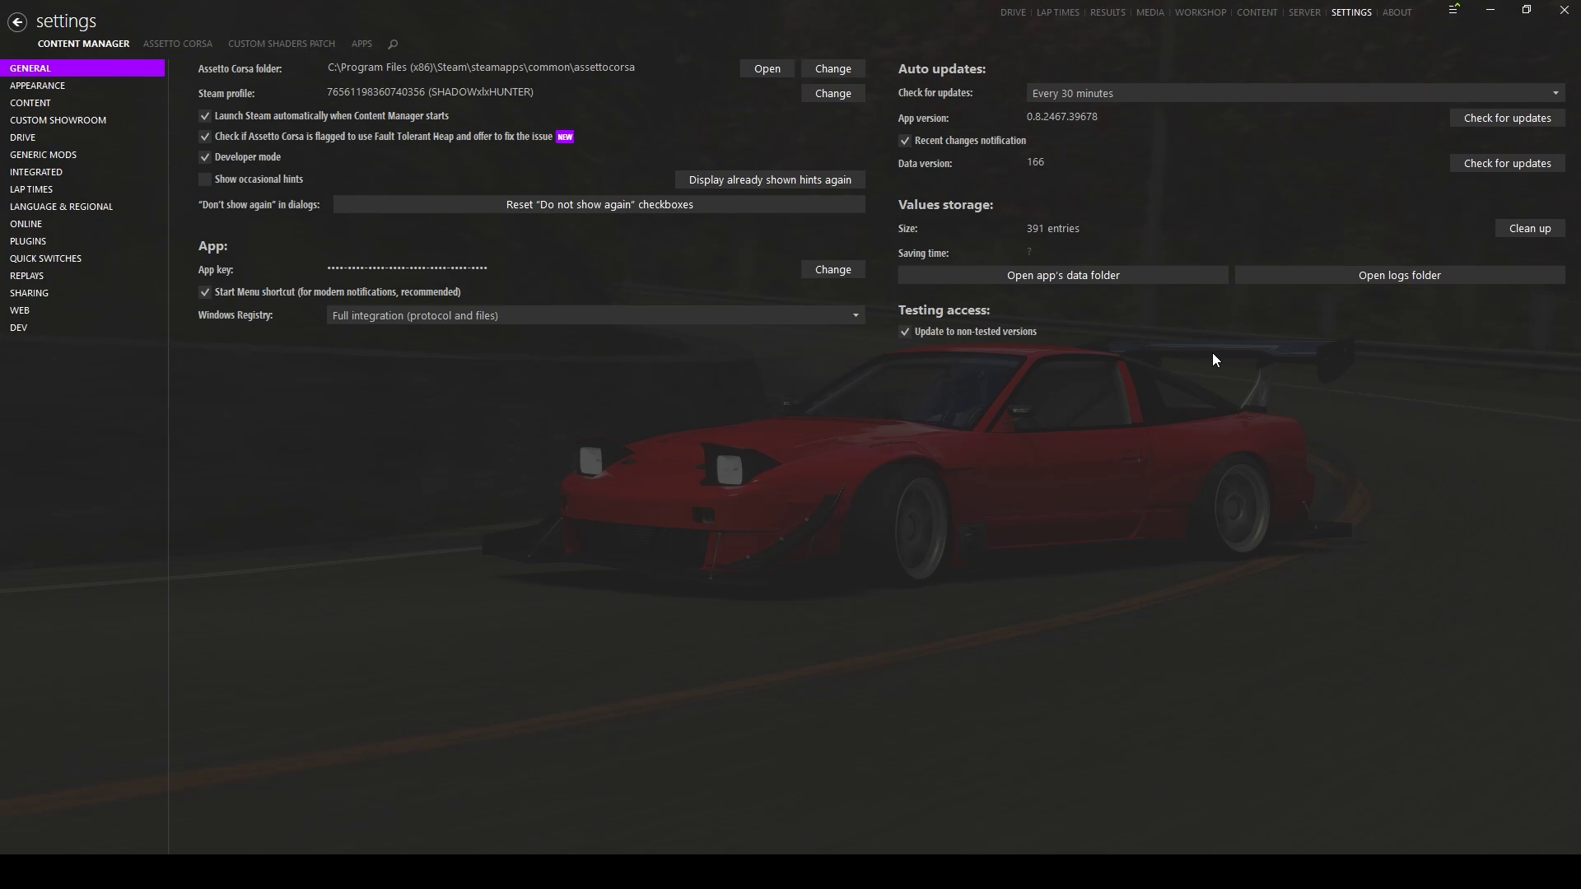
pyautogui.moveTo(1163, 366)
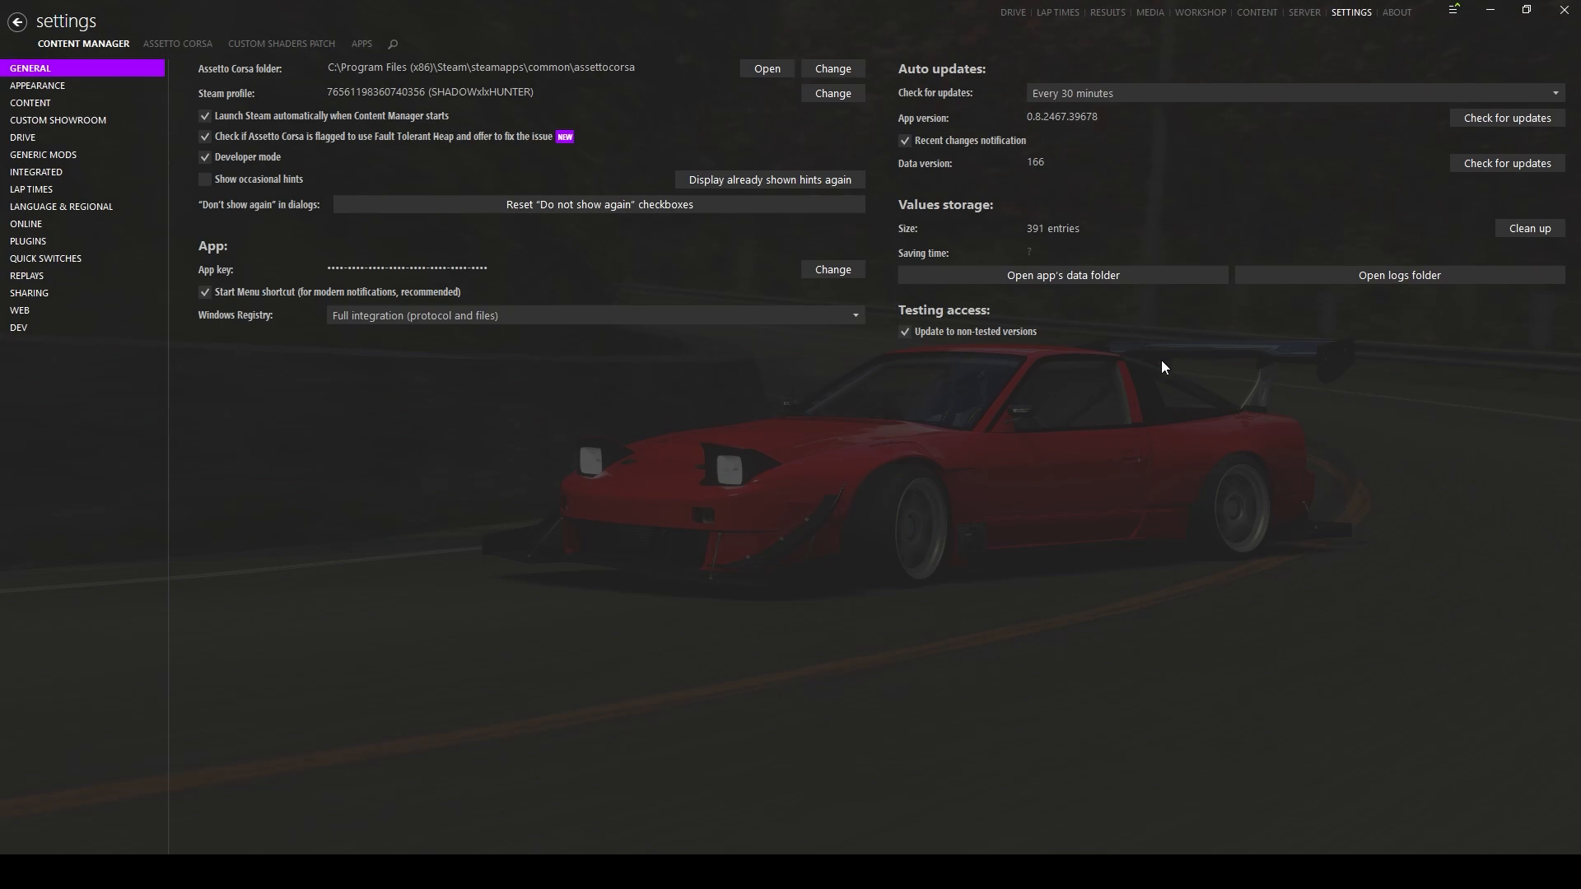
pyautogui.moveTo(1257, 12)
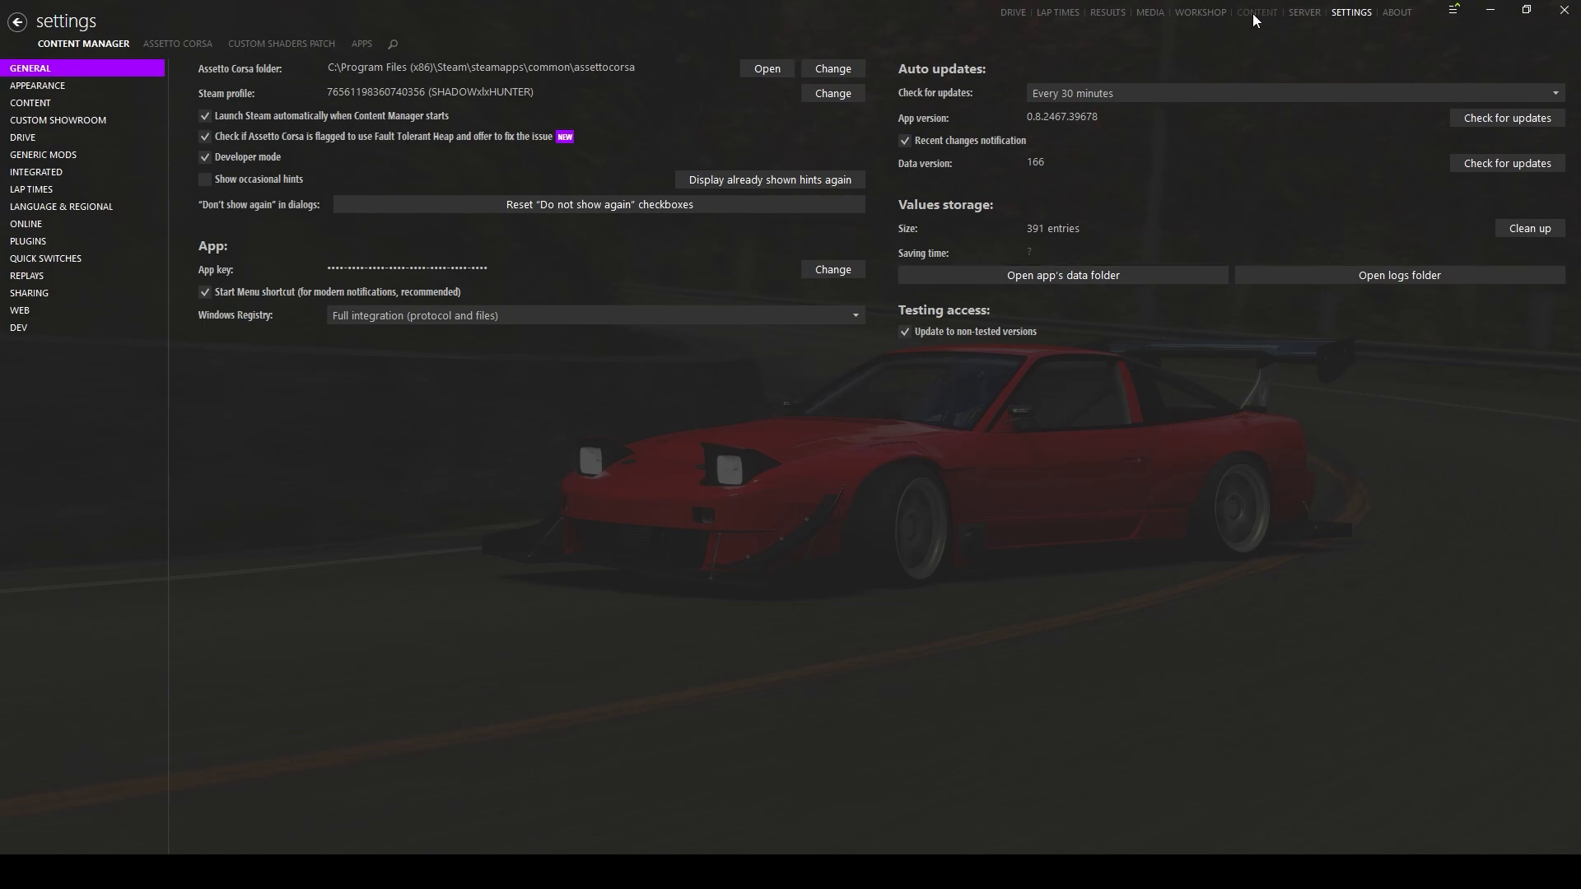
# Step: Return to the Camaro's page and confirm 'Use CSP showroom' in the Showroom options
pyautogui.click(1257, 11)
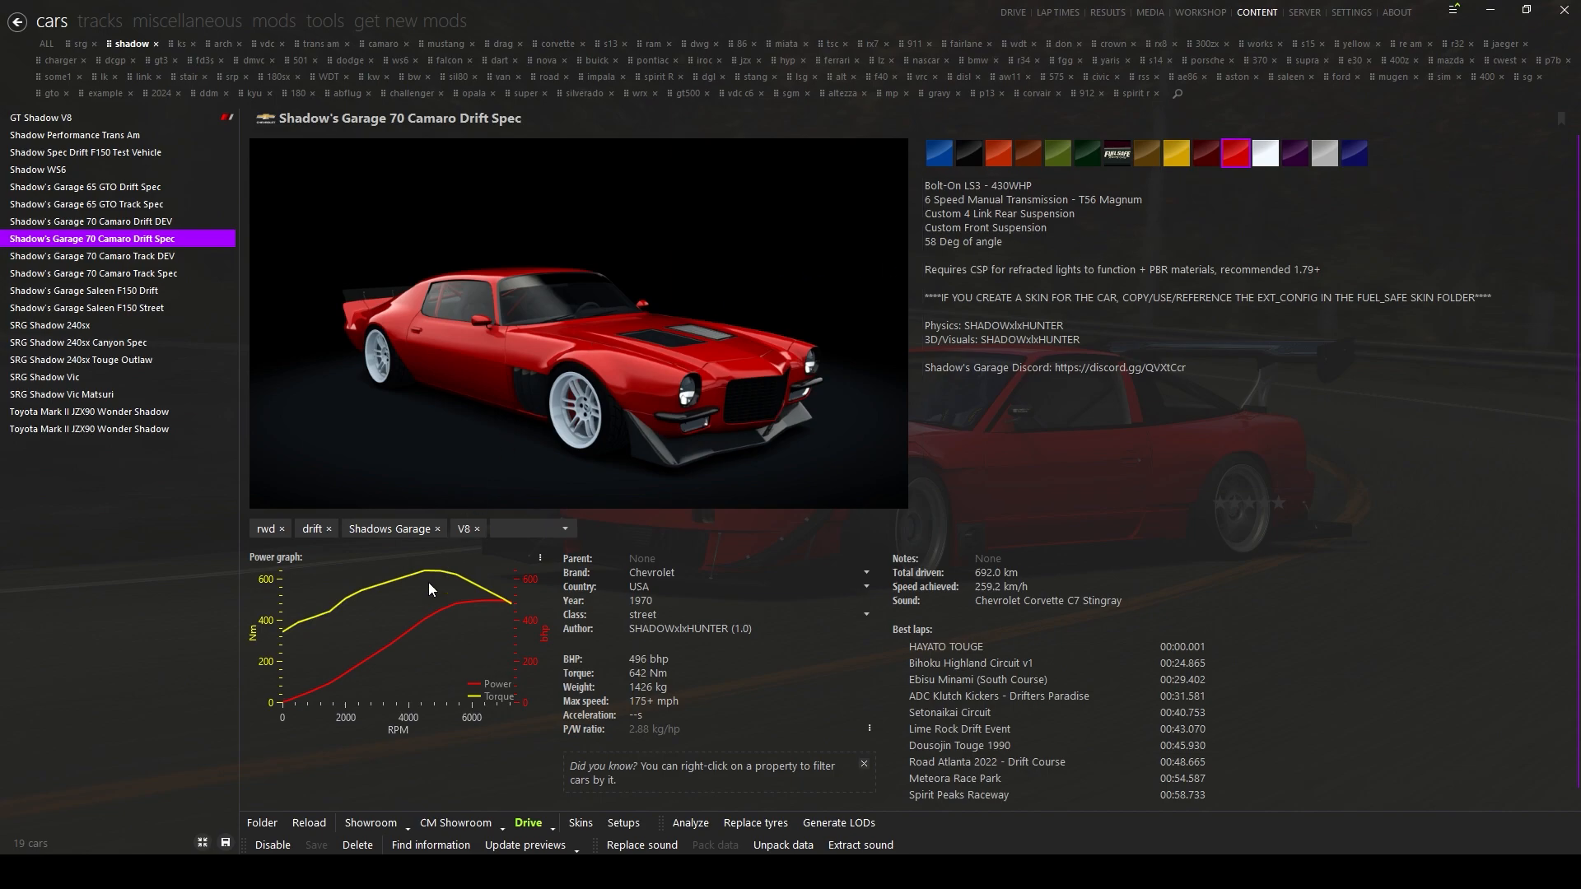
pyautogui.moveTo(408, 827)
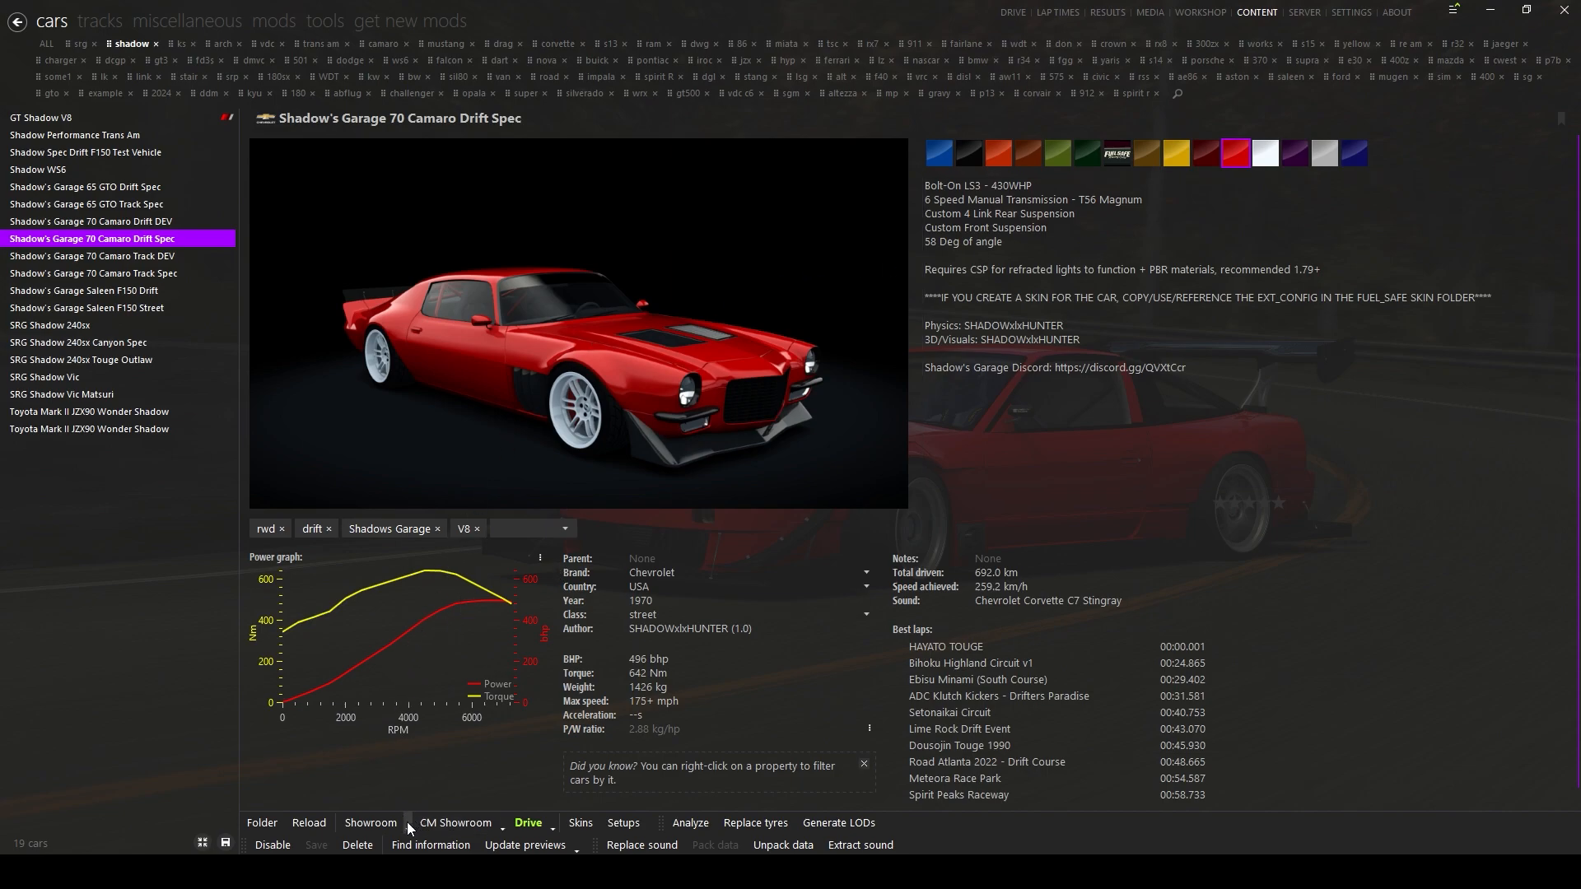
pyautogui.click(407, 823)
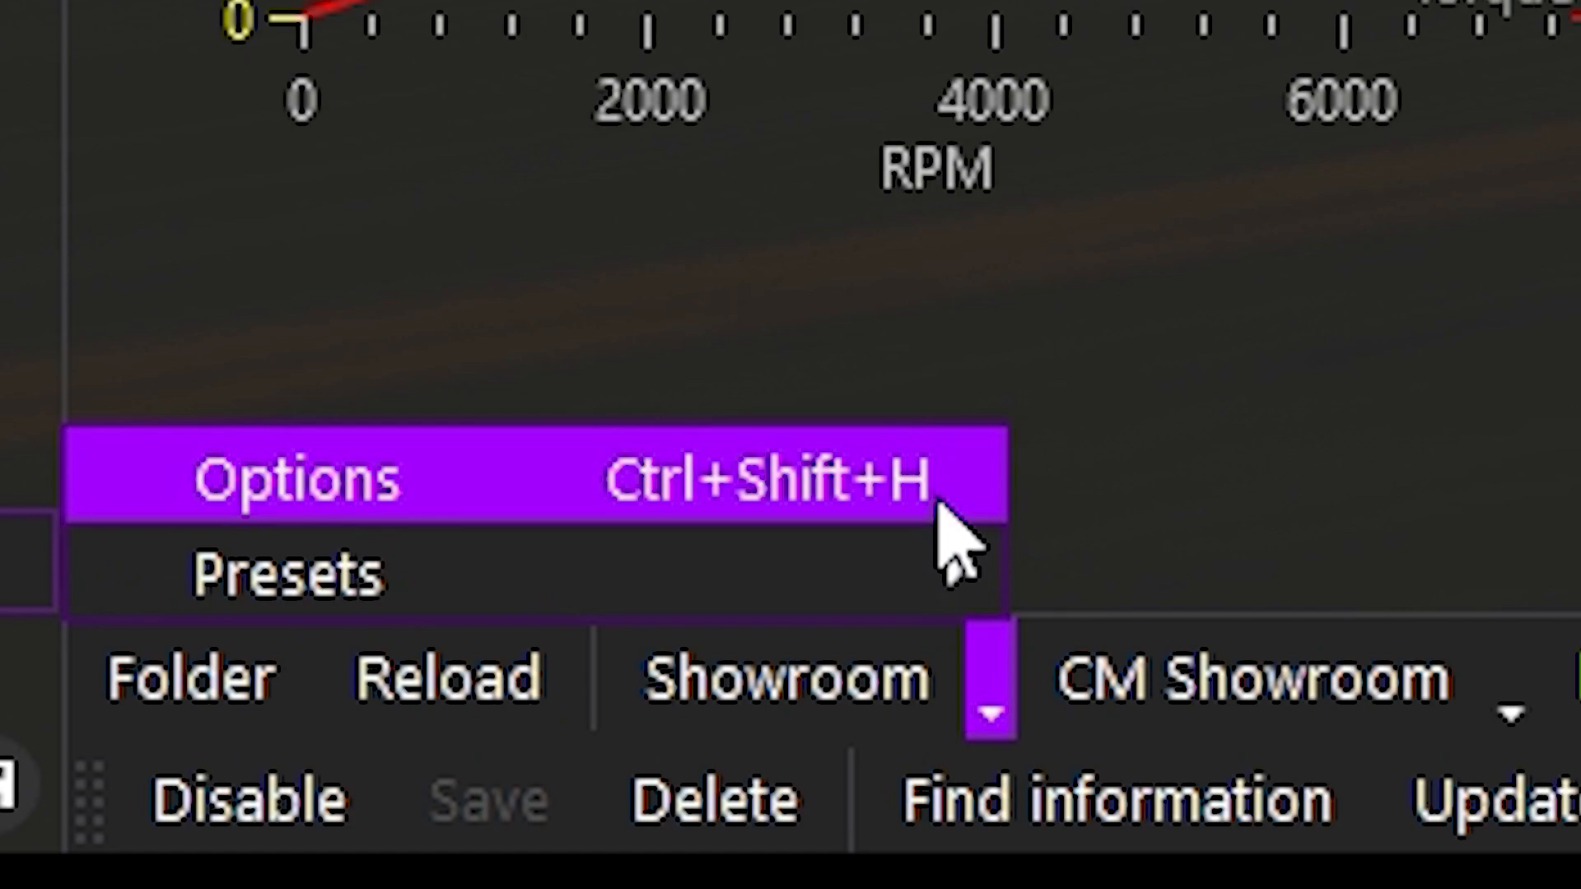
pyautogui.click(781, 675)
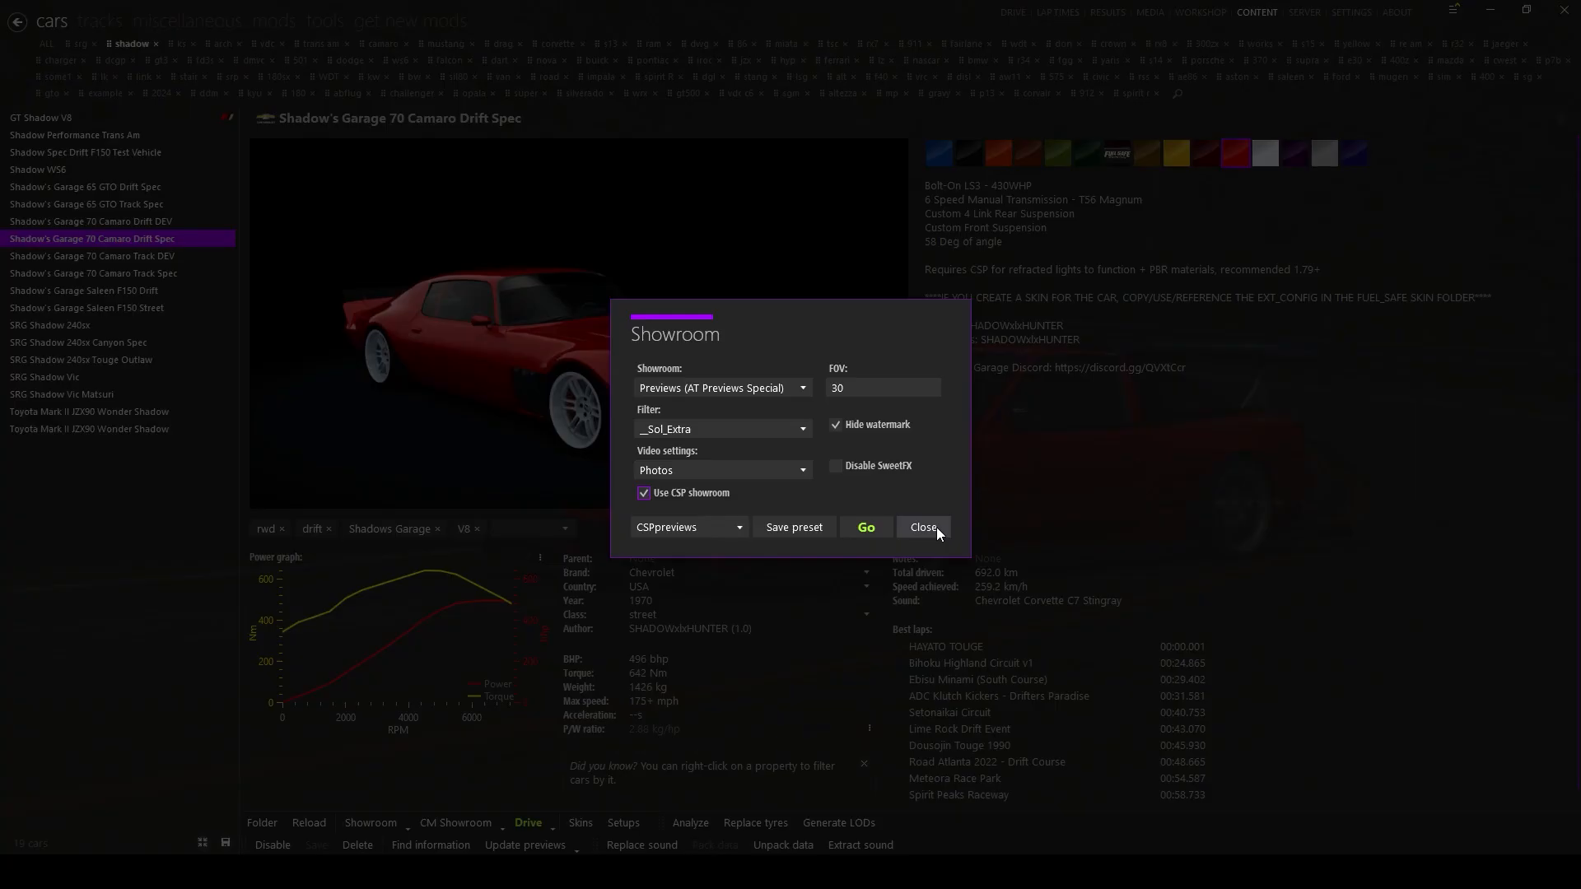
pyautogui.click(922, 527)
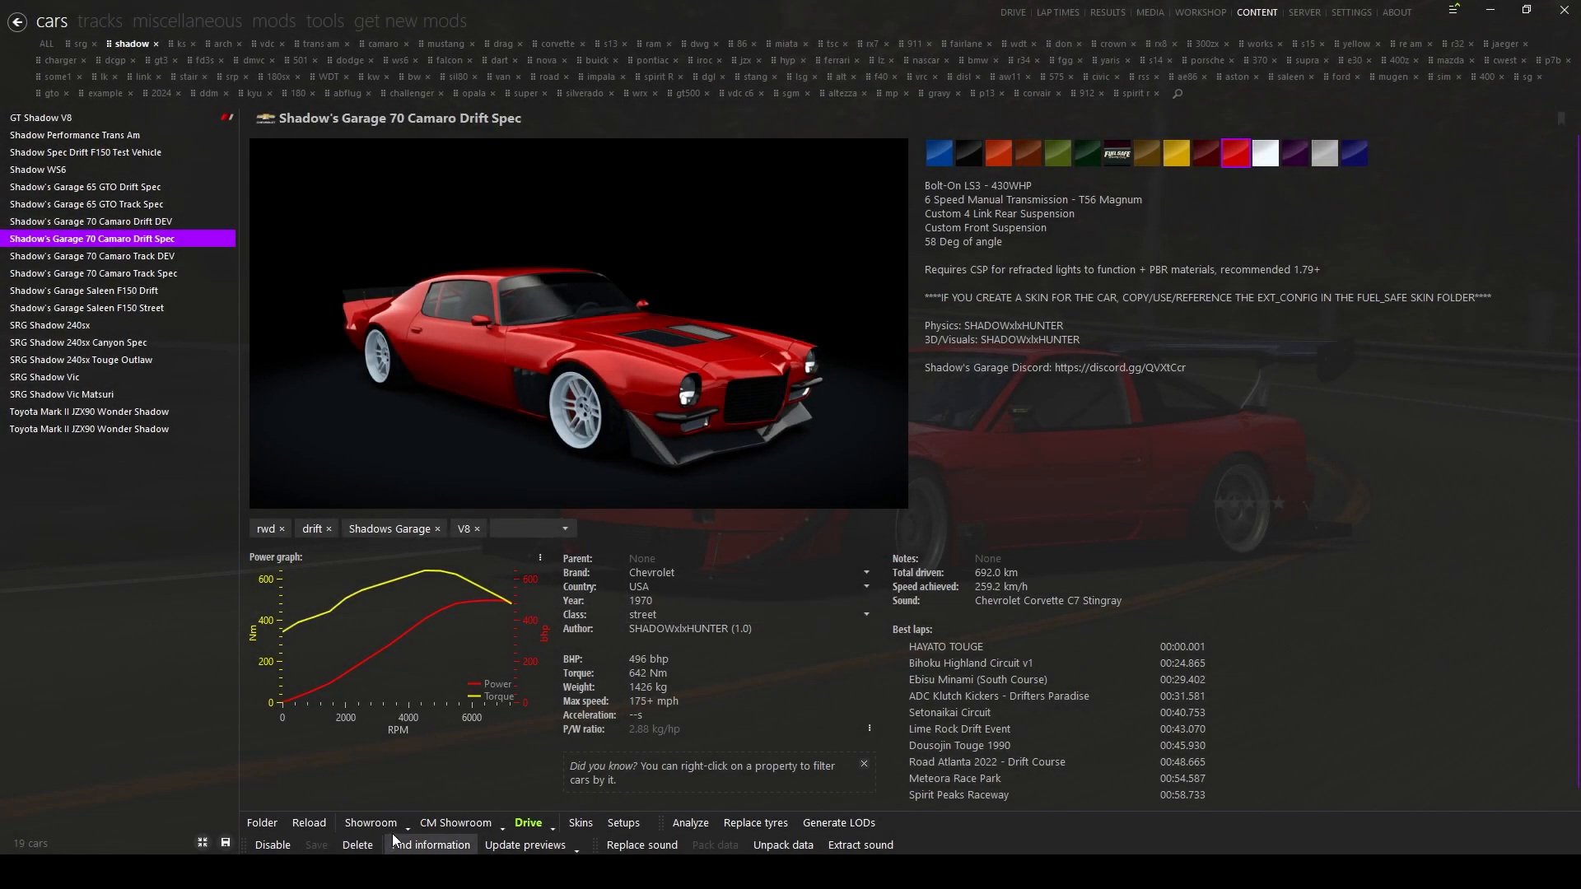
pyautogui.moveTo(371, 824)
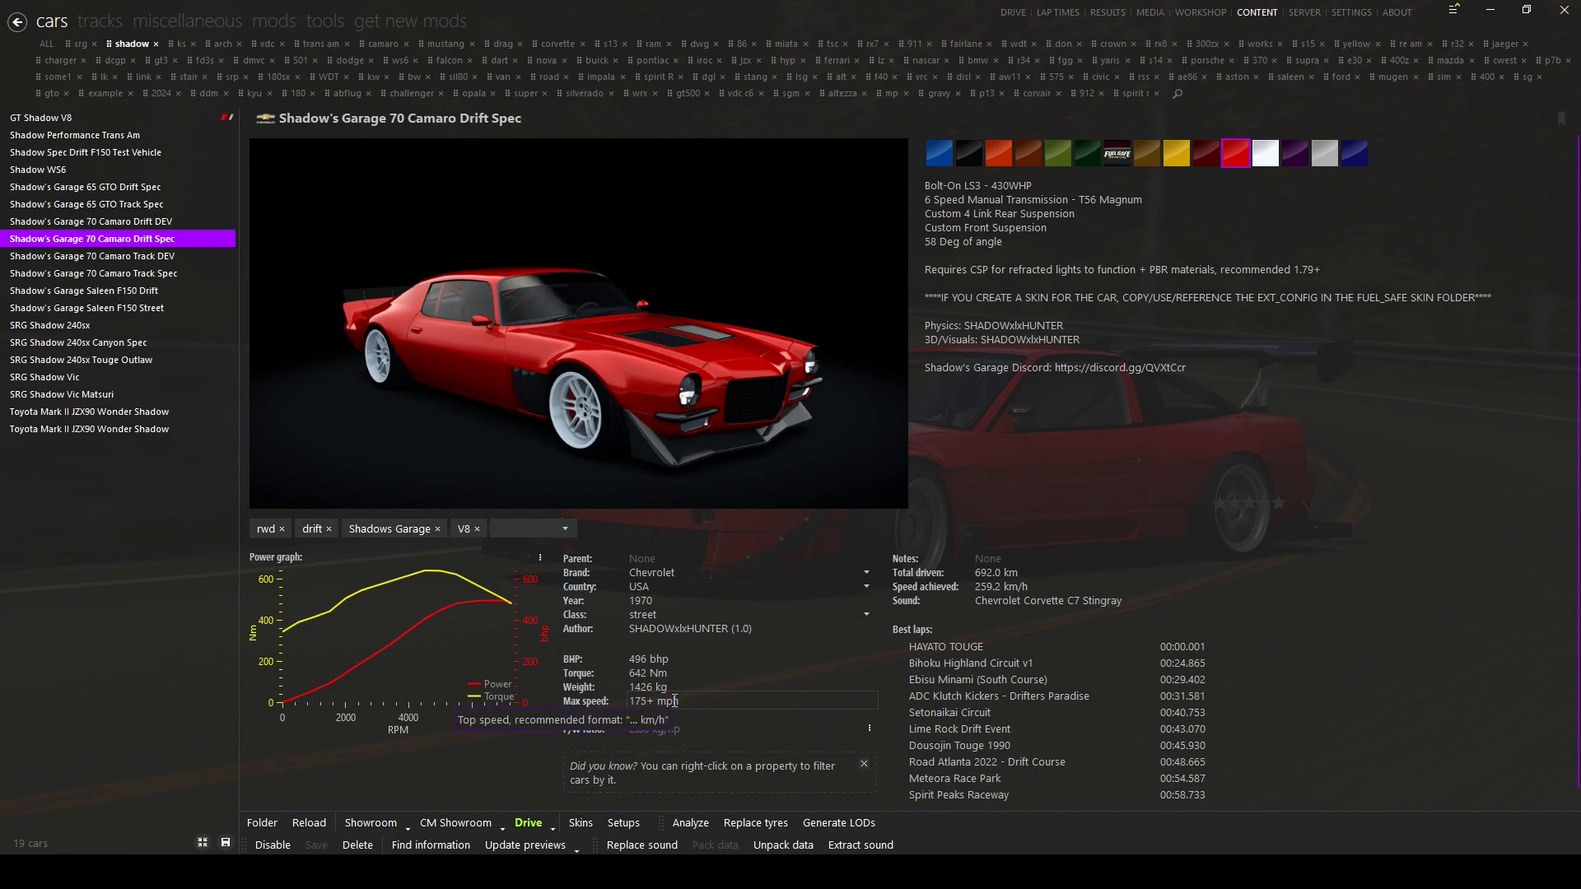
# Step: Launch the red 70 Camaro Drift Spec in the CSP showroom
pyautogui.click(527, 823)
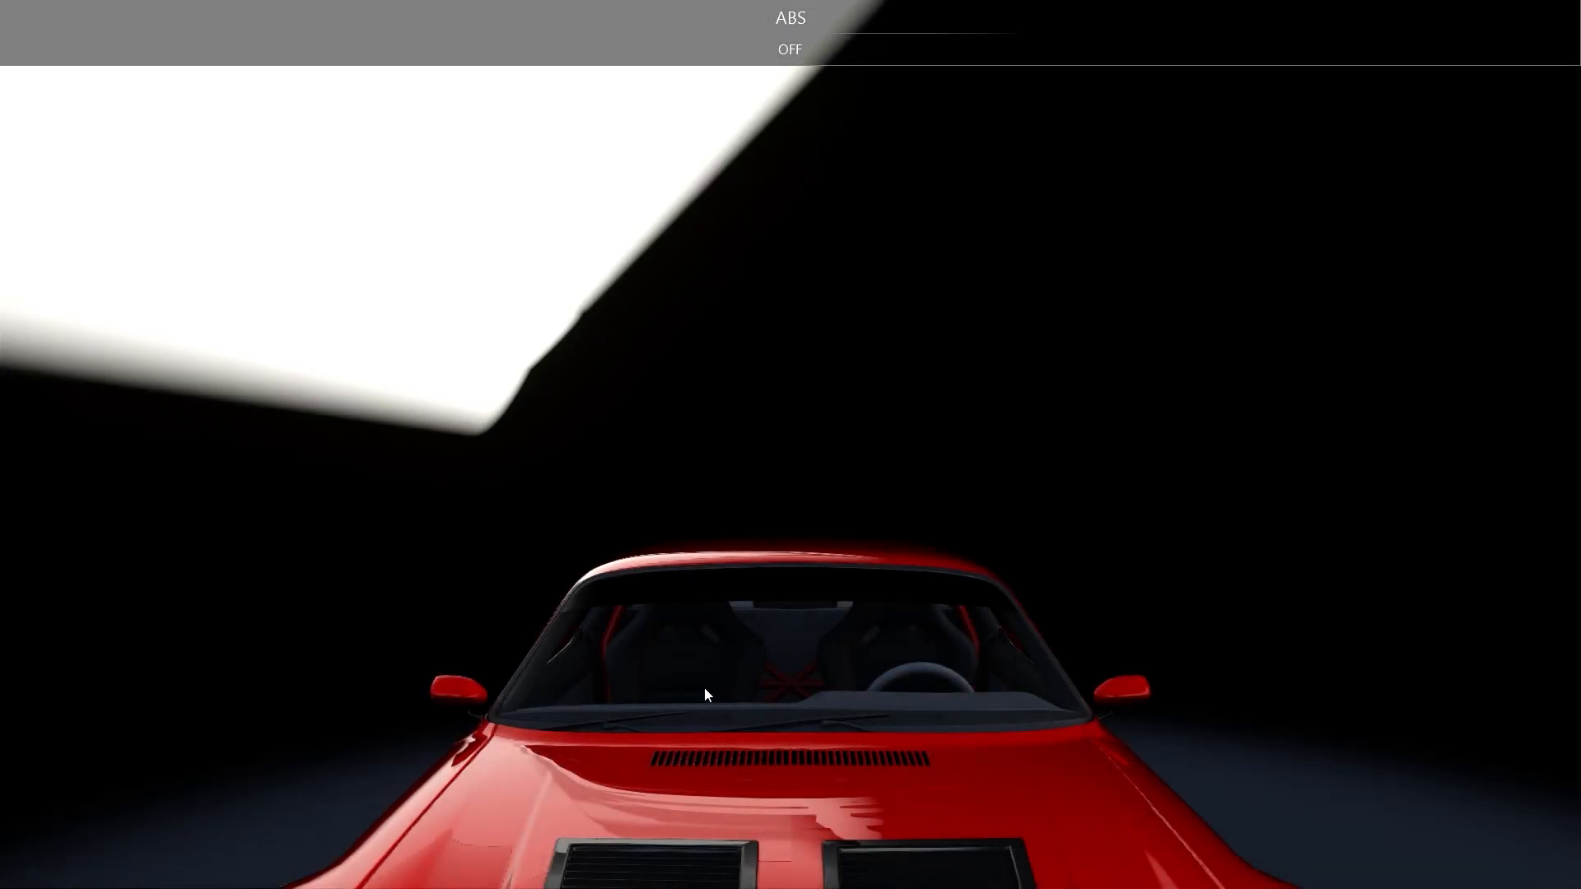